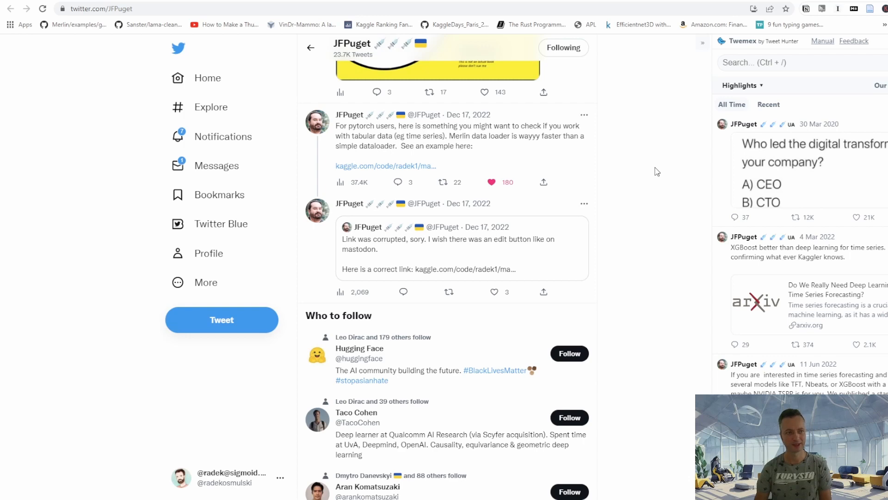
Open the 'Matrix Factorization with GPU' Kaggle notebook linked in JFPuget's Merlin tweet.
left_click(385, 165)
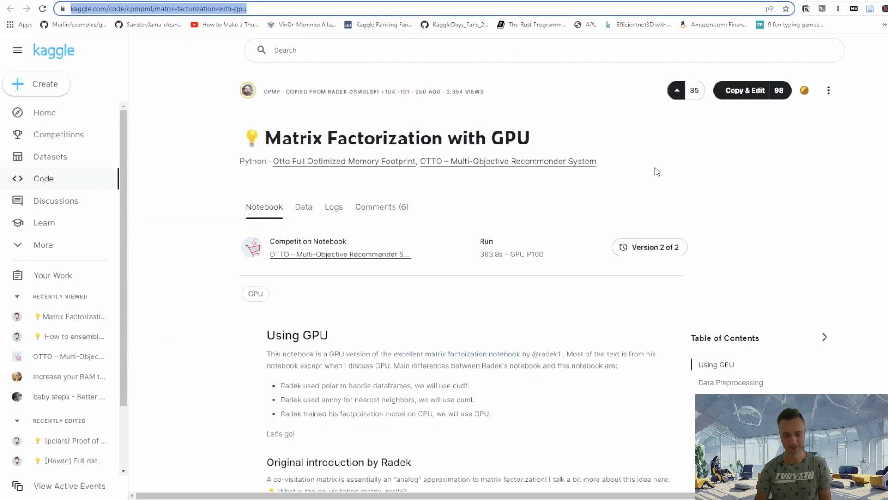
Read through the Kaggle notebook's GPU introduction and Radek's original introduction.
scroll("down", 3)
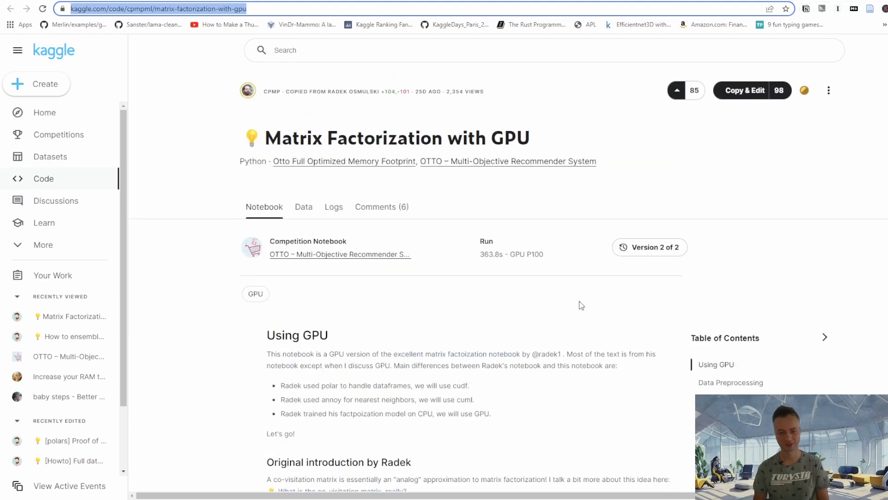
scroll("down", 3)
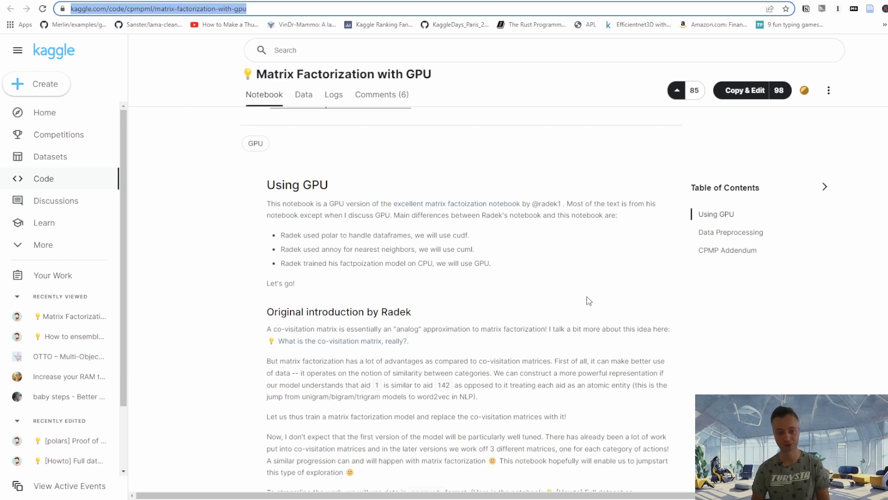
scroll("down", 3)
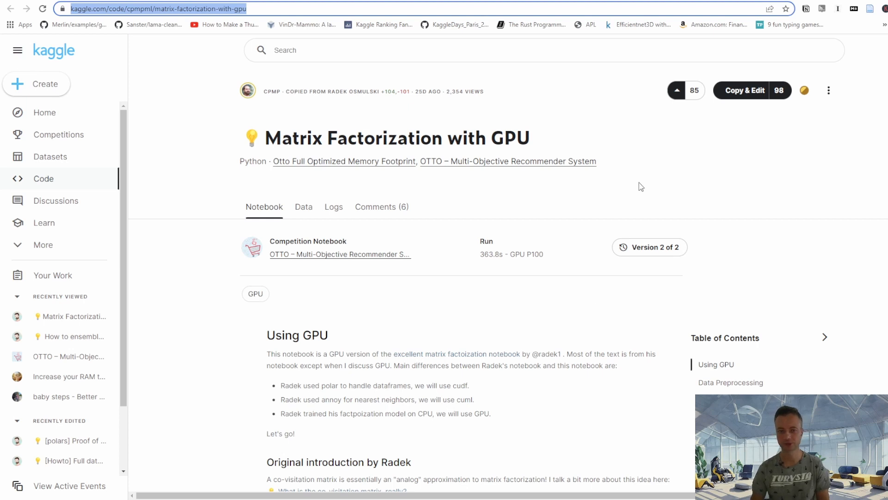
mouse_move(697, 154)
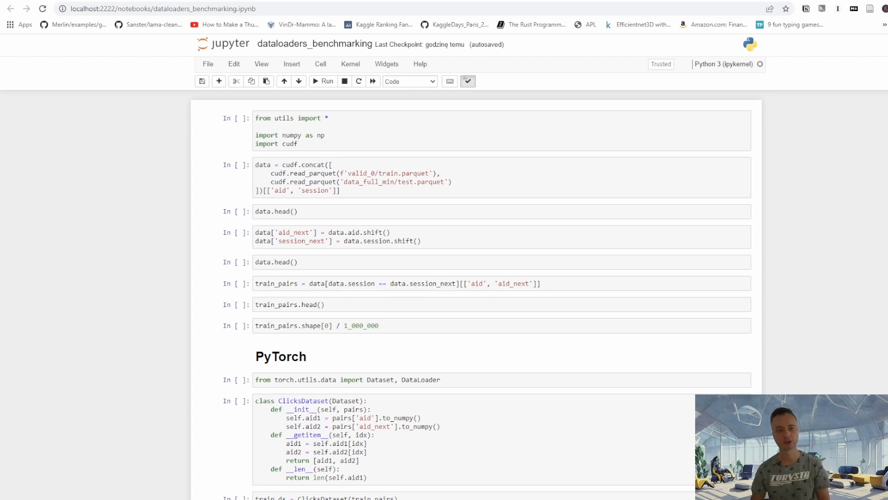
Run the import cell and the cell that concatenates train/test parquet data.
left_click(600, 130)
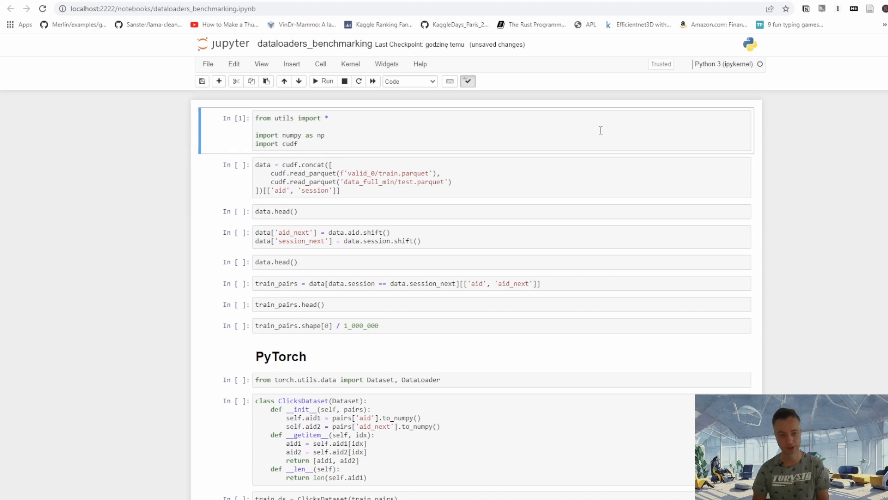
left_click(397, 177)
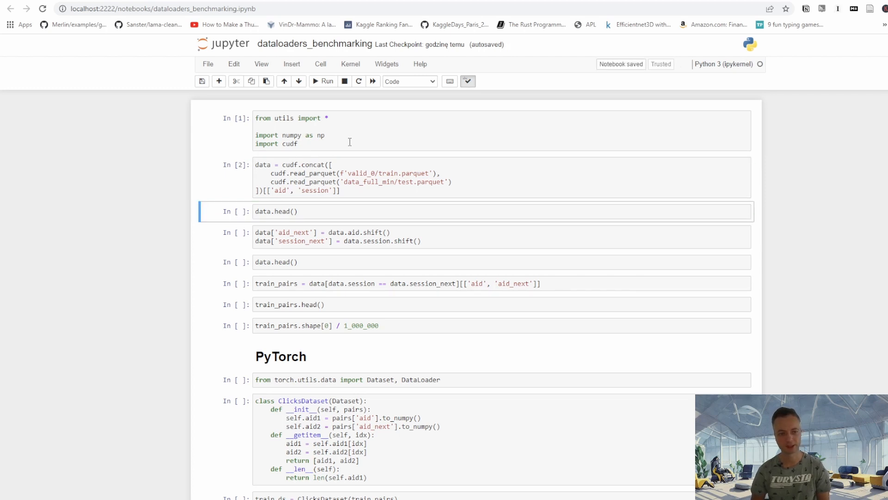
Run data.head() to preview the first rows of the loaded data.
left_click(323, 81)
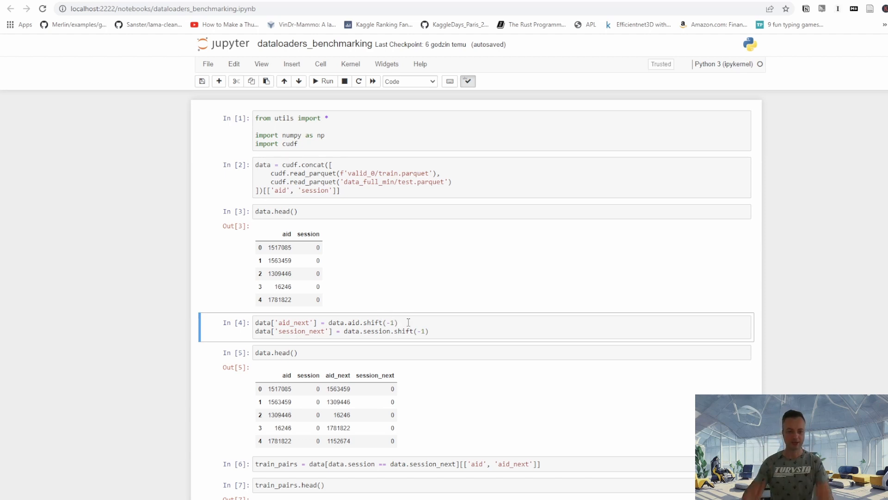
left_click(277, 389)
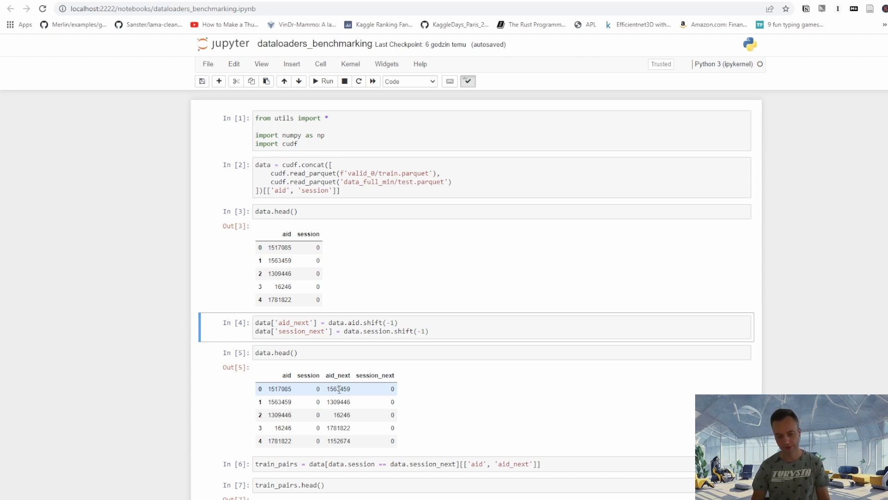
scroll("down", 3)
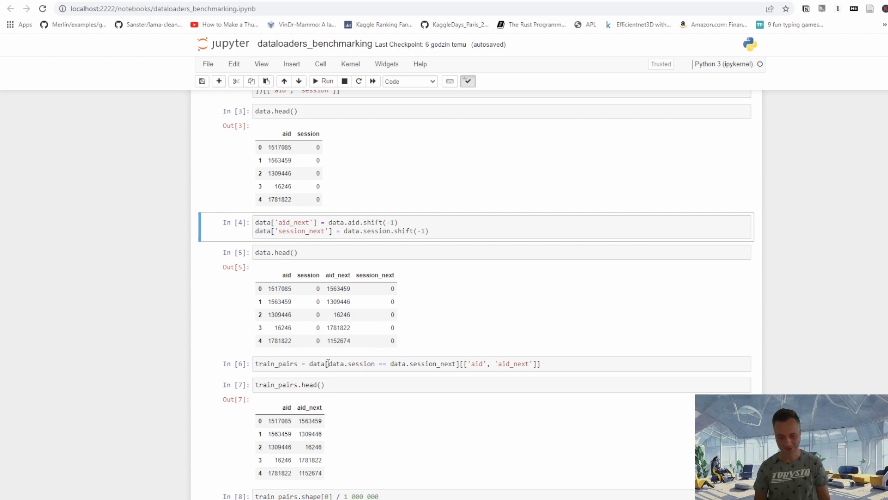
mouse_move(378, 360)
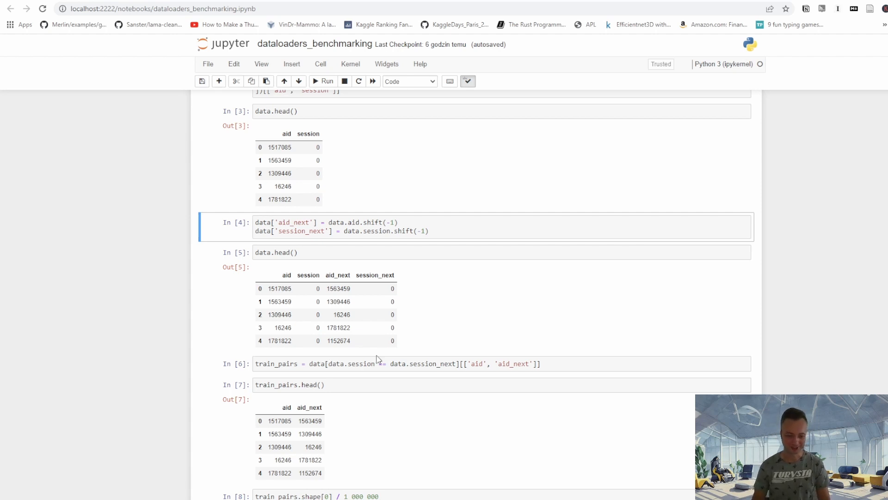
Scroll down to the train_pairs.shape[0] / 1_000_000 cell, reporting 158.112972 million pairs.
scroll("down", 3)
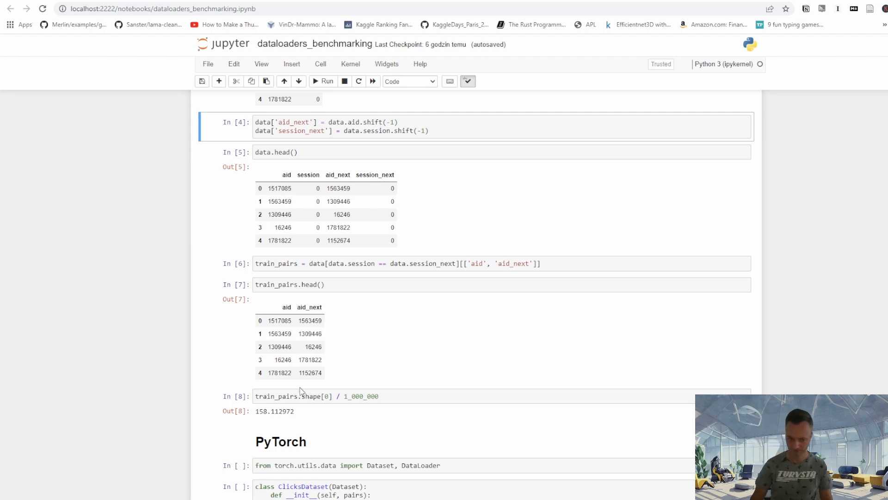
mouse_move(419, 340)
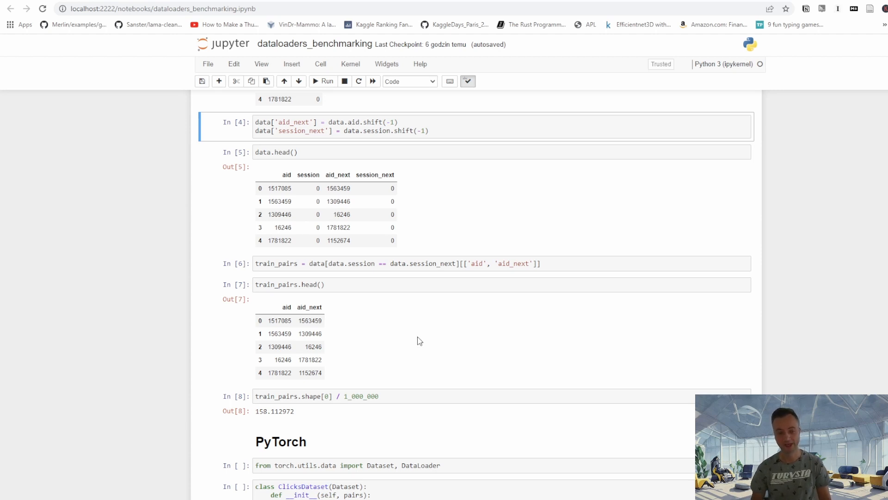
scroll("down", 3)
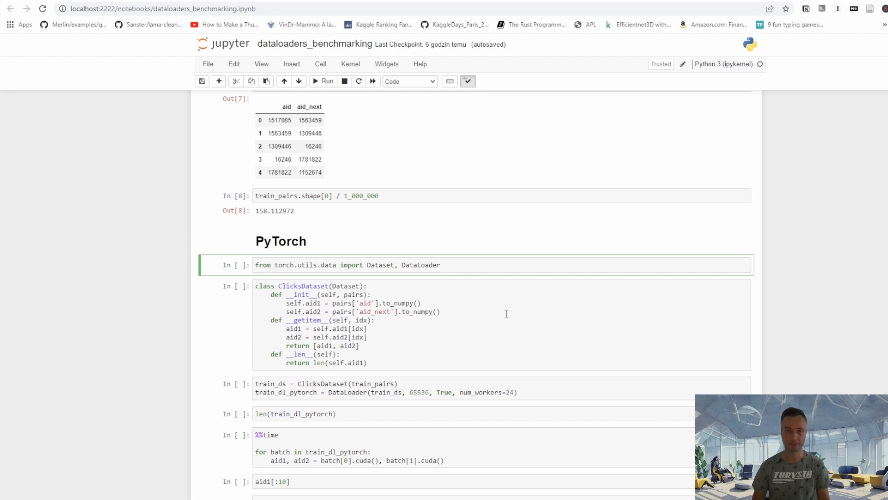
Run the PyTorch Dataset/DataLoader import cell and the ClicksDataset class cell.
left_click(424, 264)
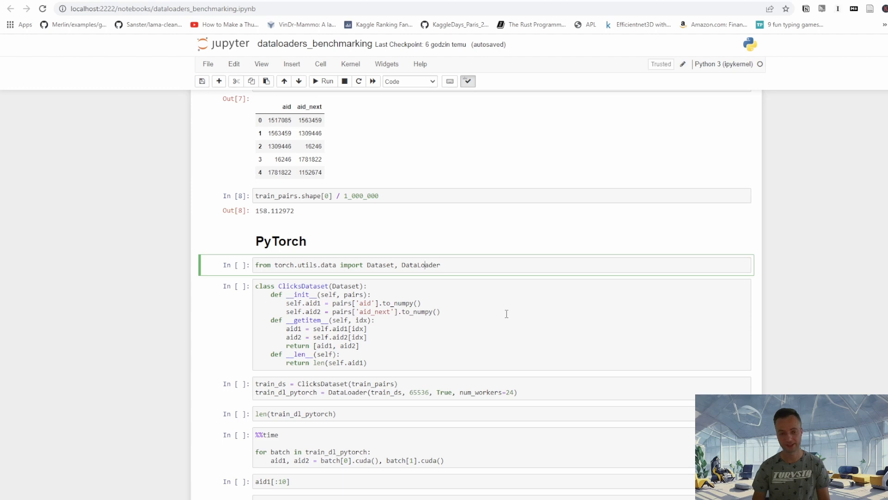
scroll("down", 3)
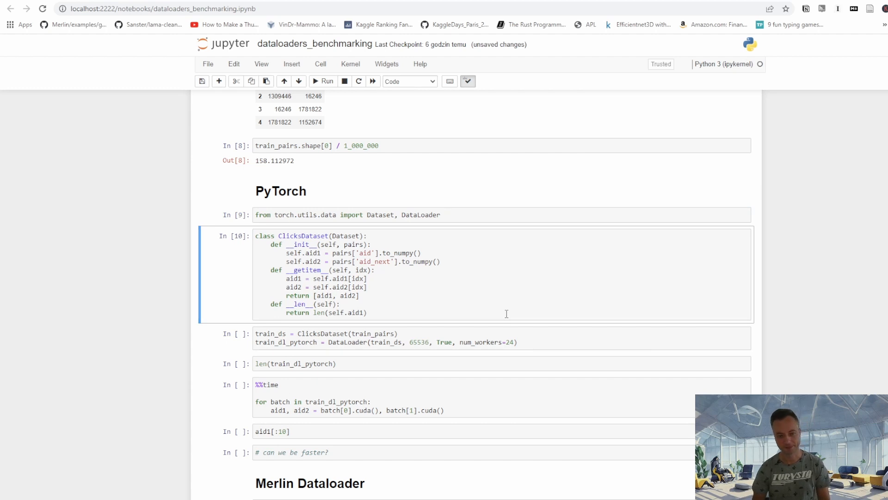
mouse_move(372, 348)
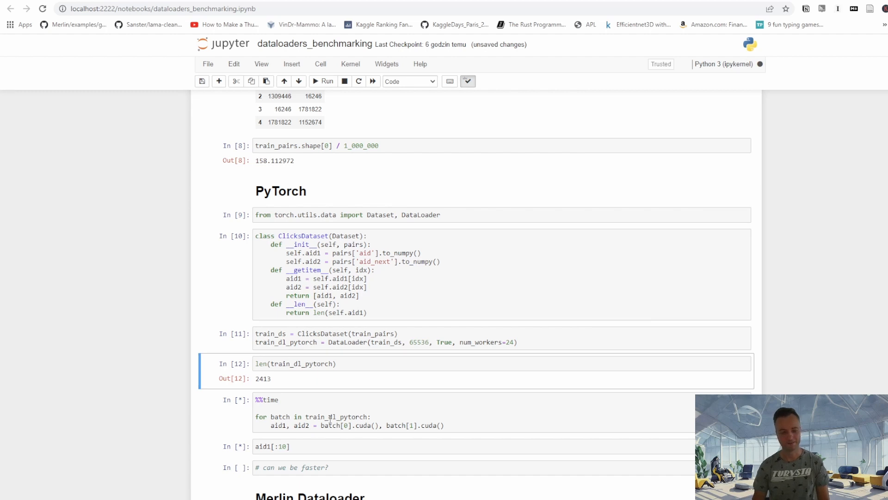
Scroll down while the %%time loop finishes at 1min 7s and aid1[:10] displays.
scroll("down", 3)
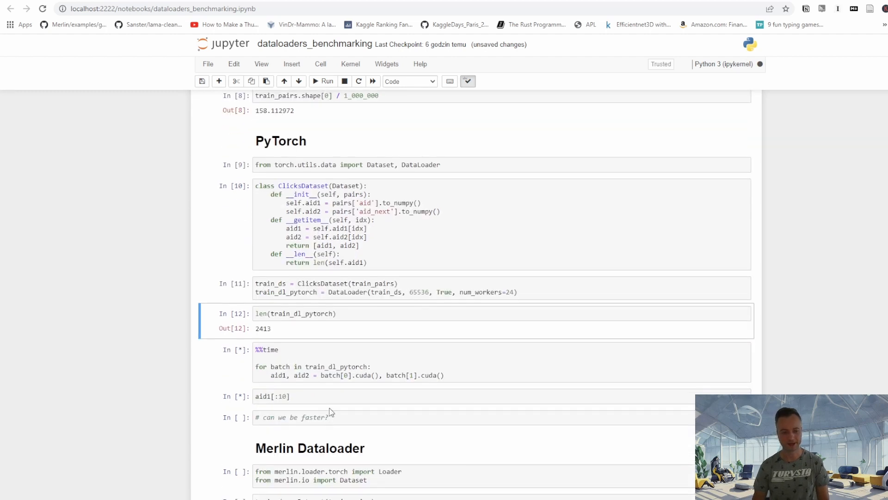
mouse_move(350, 377)
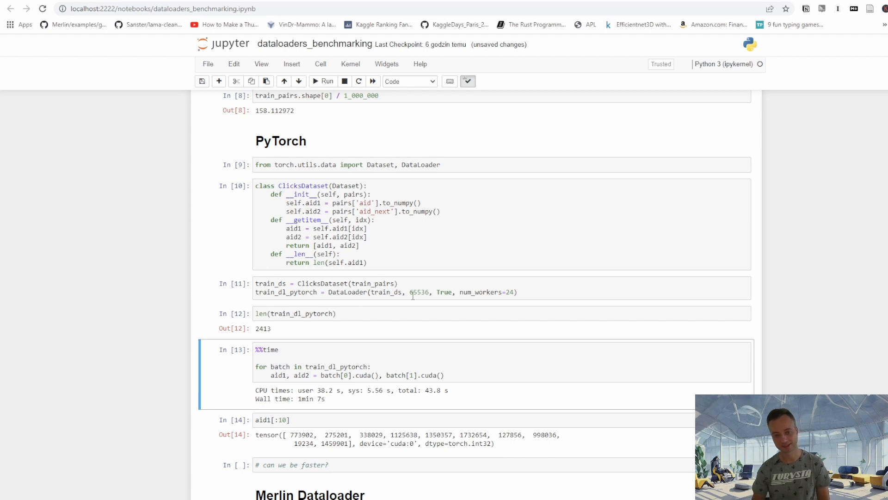
mouse_move(426, 292)
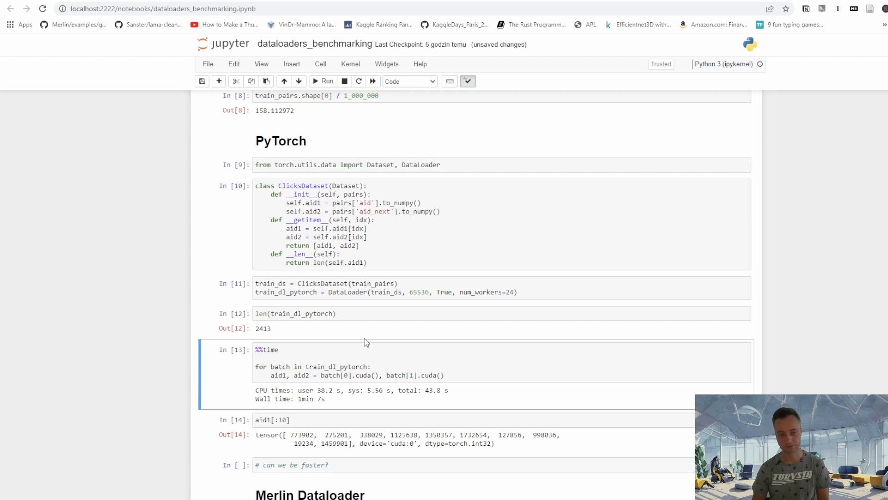
mouse_move(401, 316)
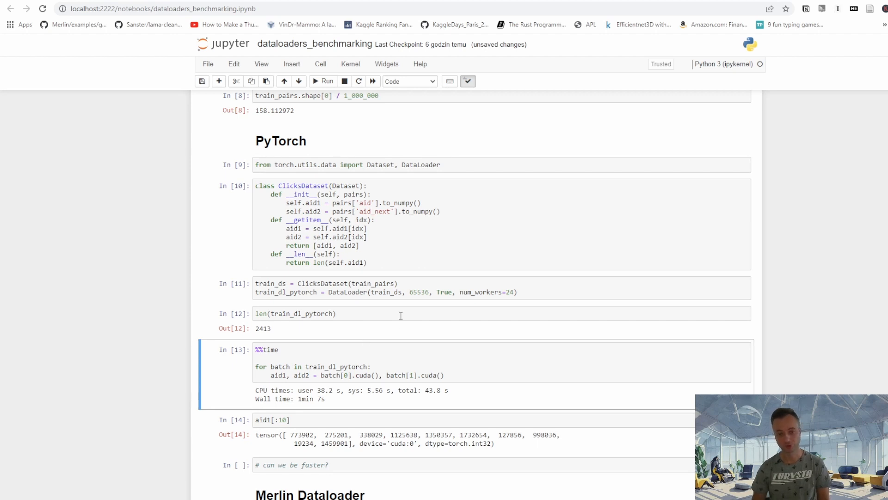
scroll("down", 3)
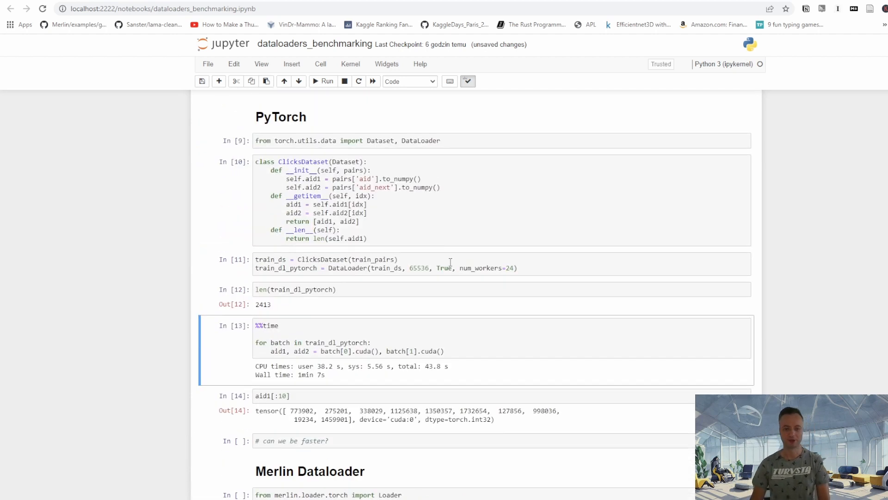
mouse_move(401, 336)
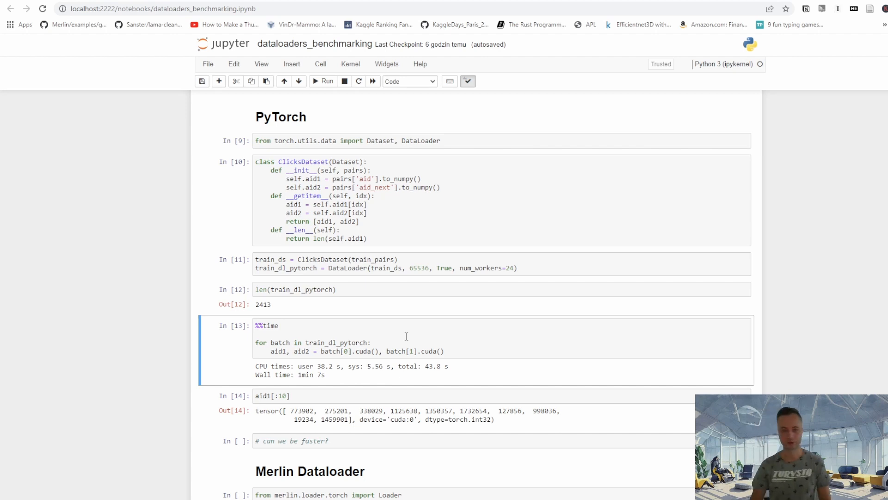
scroll("down", 3)
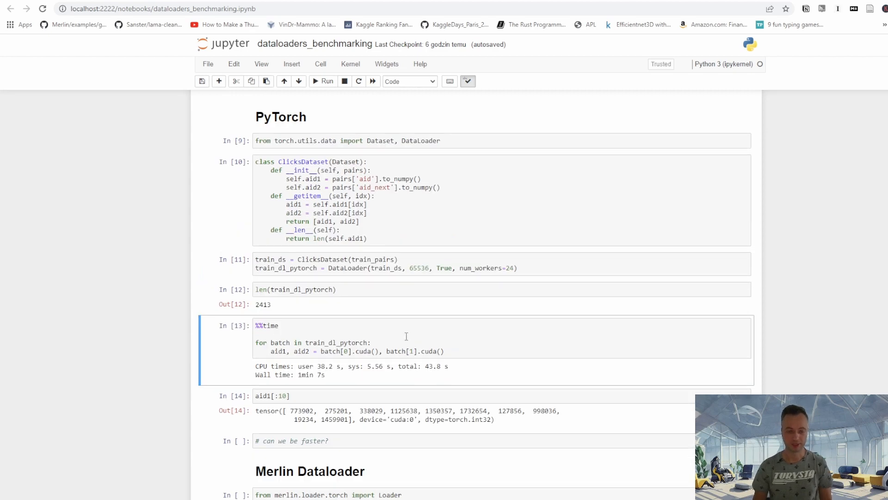
scroll("down", 3)
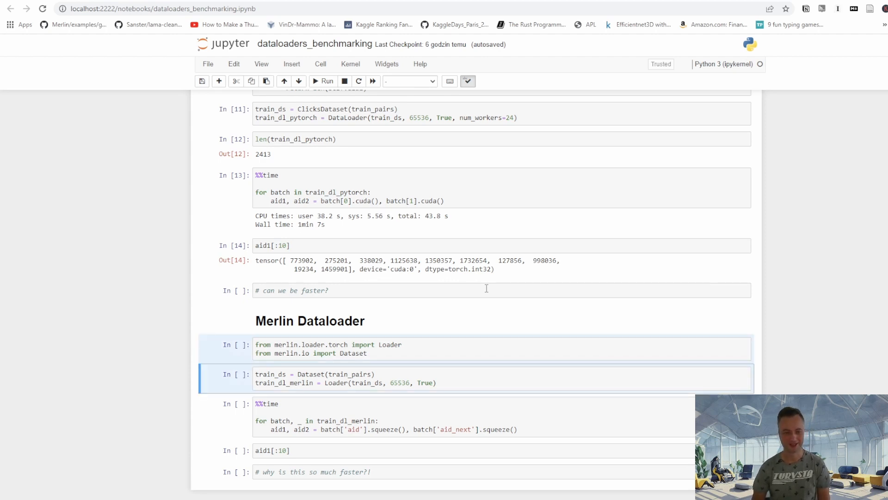
left_click(326, 80)
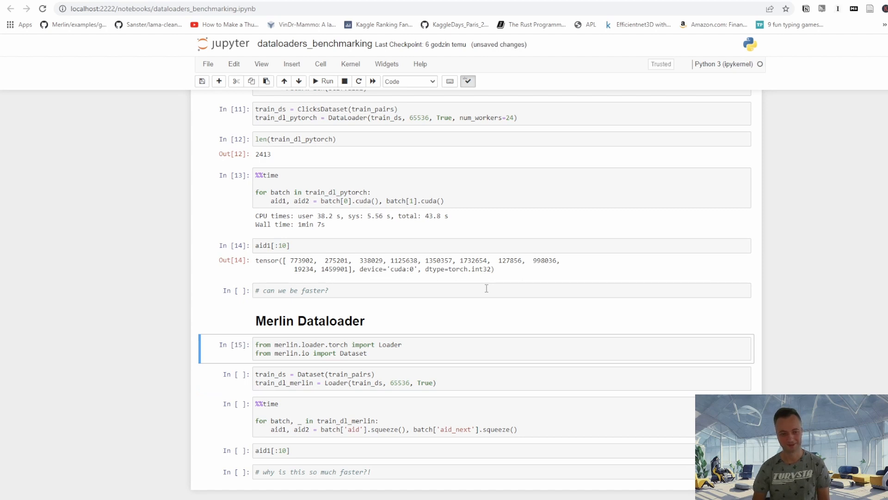
left_click(322, 81)
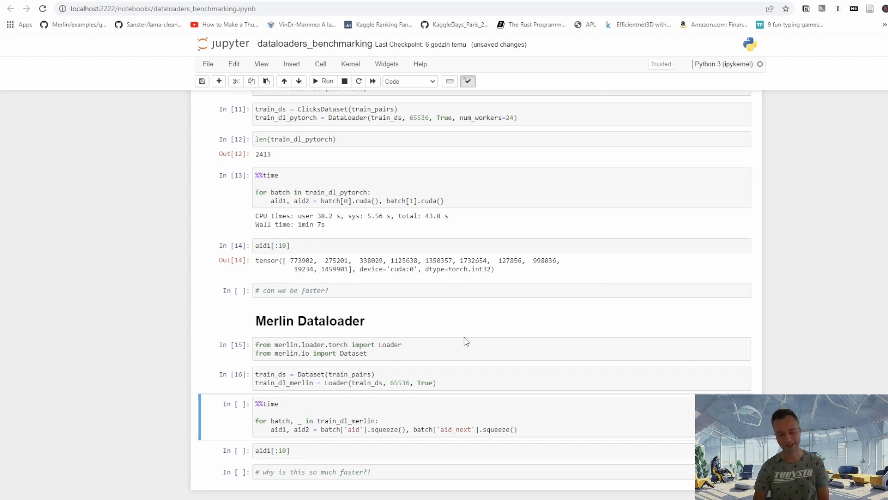
left_click(326, 81)
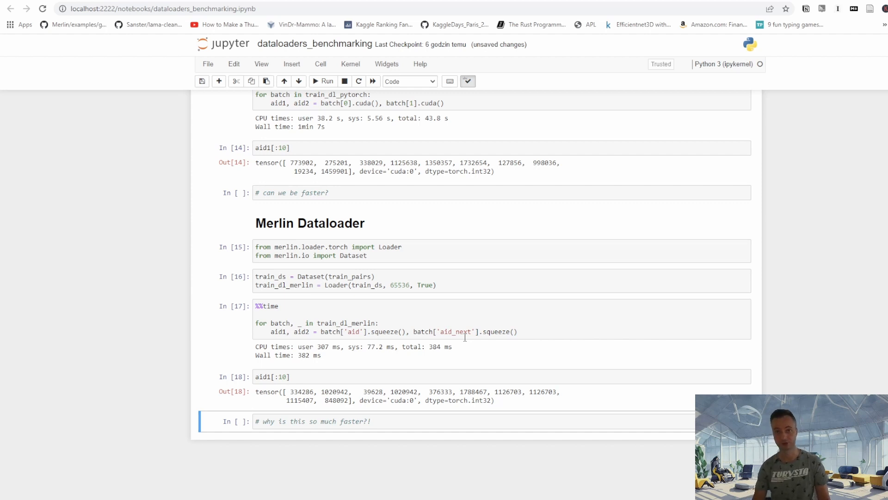
mouse_move(490, 282)
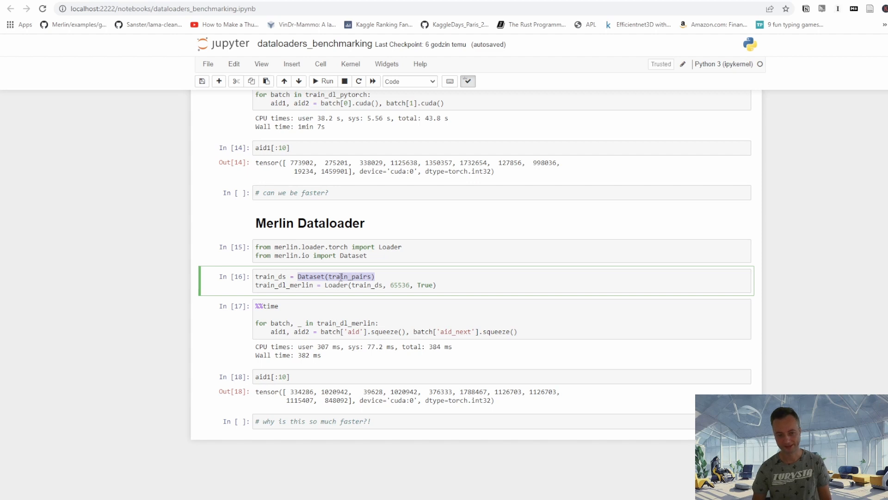
double_click(350, 277)
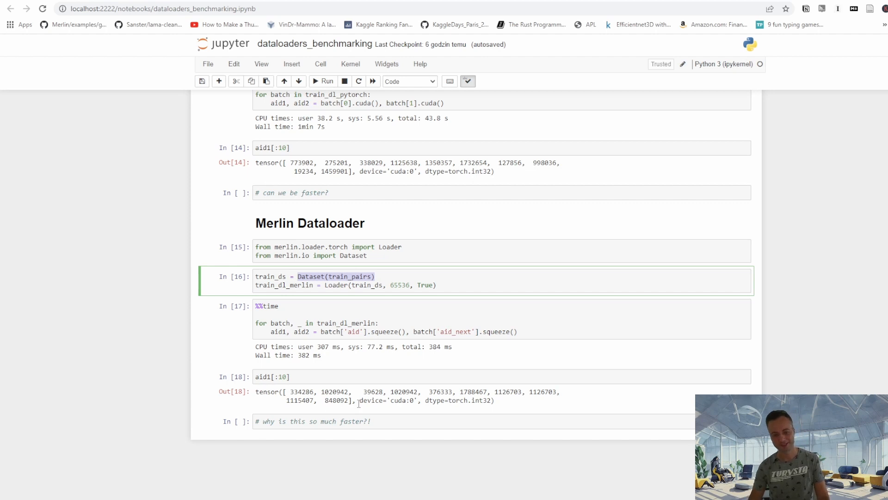
Highlight device='cuda:0' in Out[18], then open the NVIDIA-Merlin dataloader examples on GitHub.
double_click(390, 401)
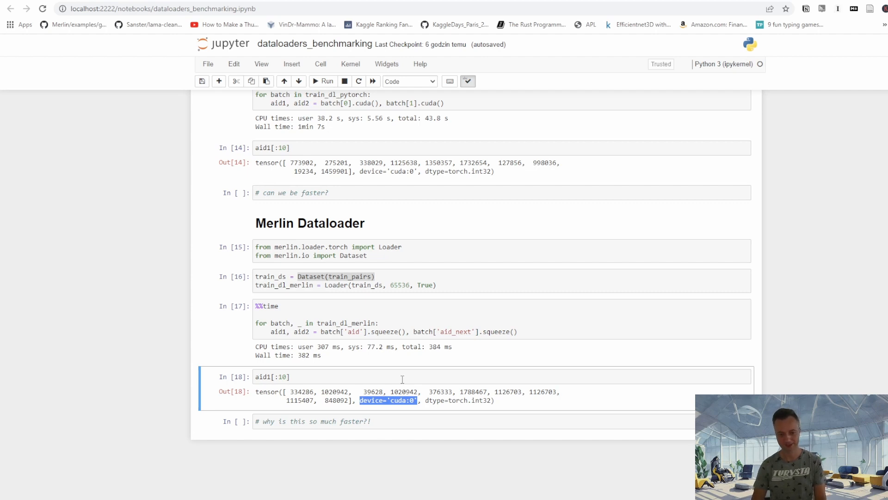
mouse_move(389, 344)
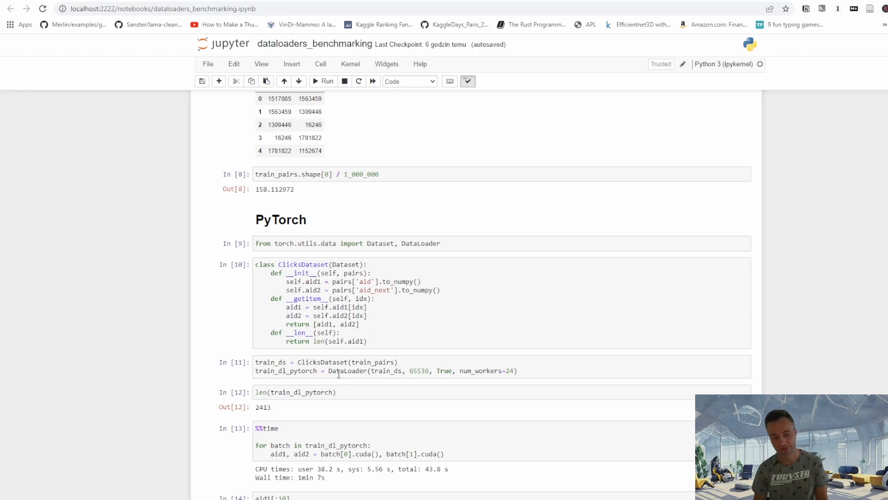
scroll("down", 3)
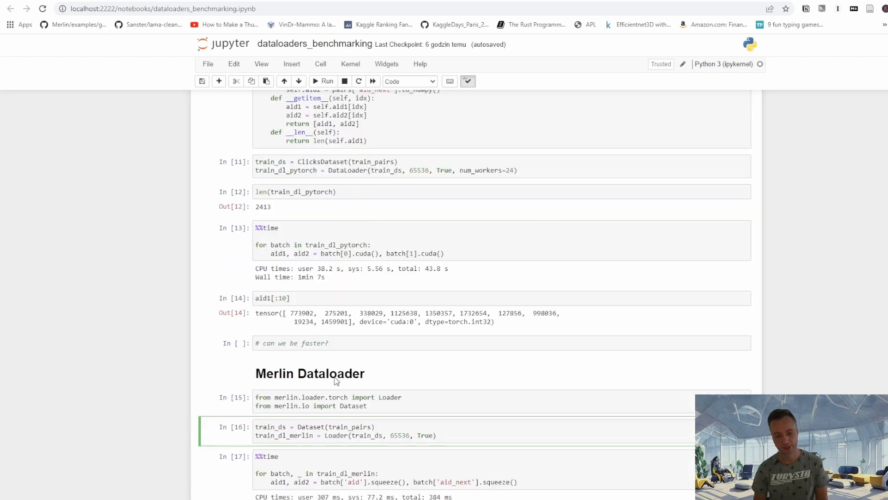
scroll("down", 3)
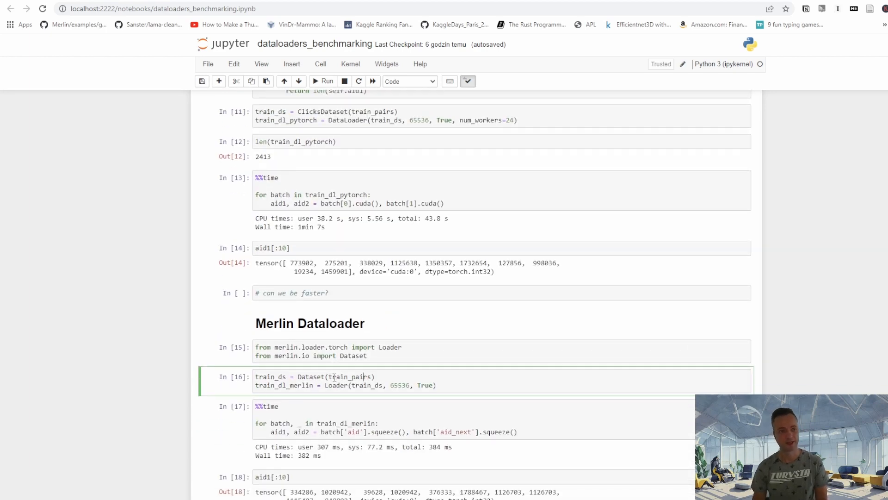
left_click(170, 8)
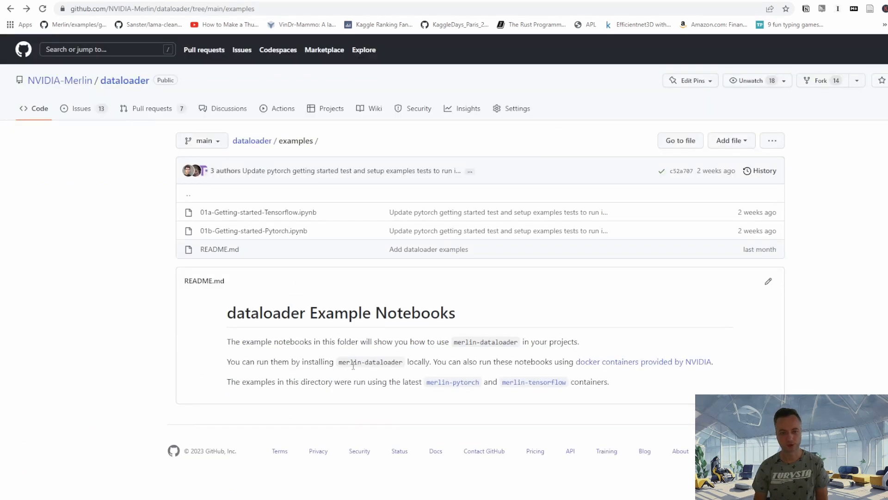
mouse_move(394, 290)
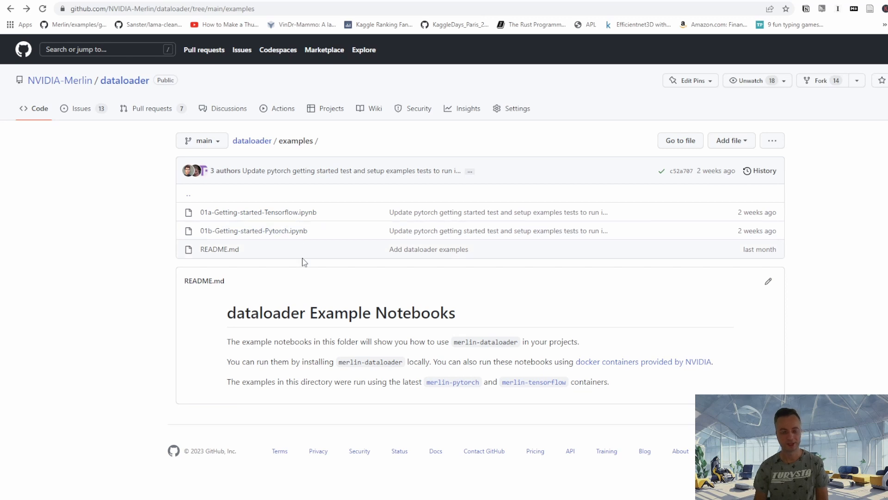
mouse_move(258, 212)
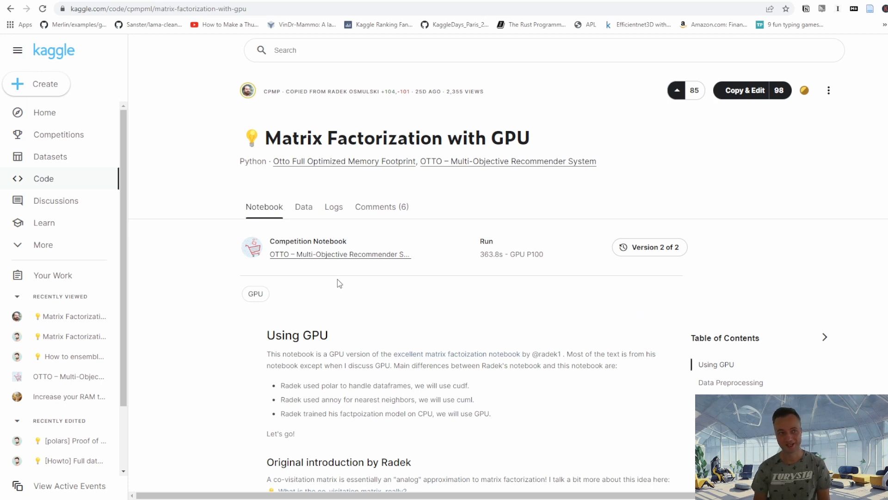
mouse_move(381, 303)
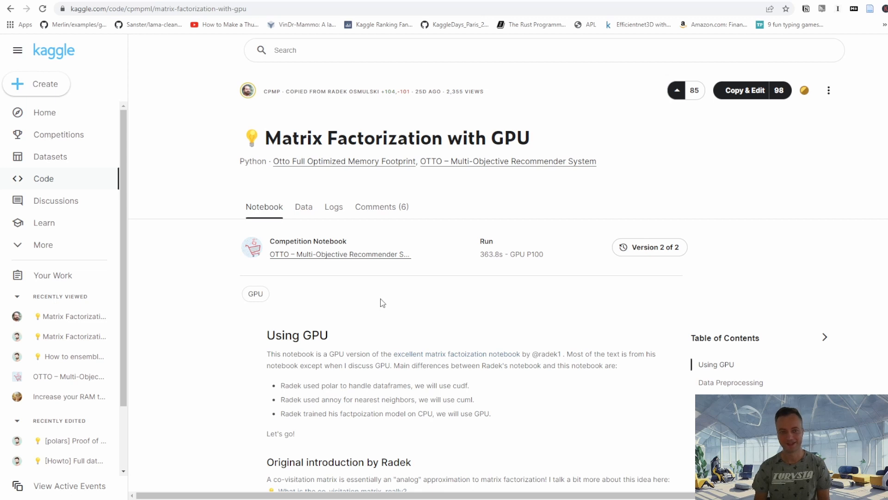
mouse_move(287, 174)
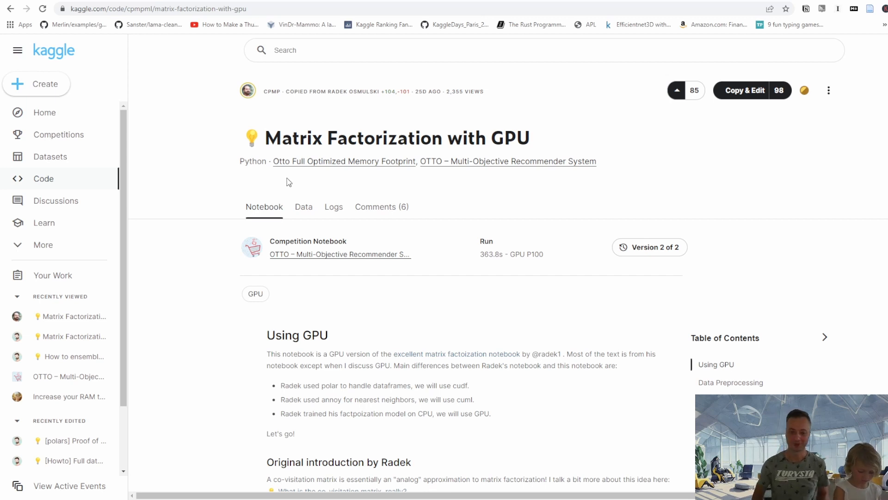
mouse_move(262, 172)
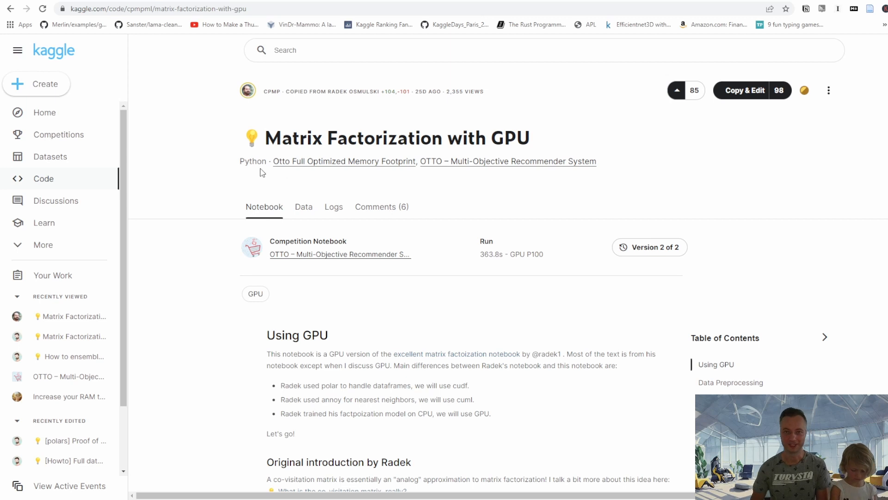